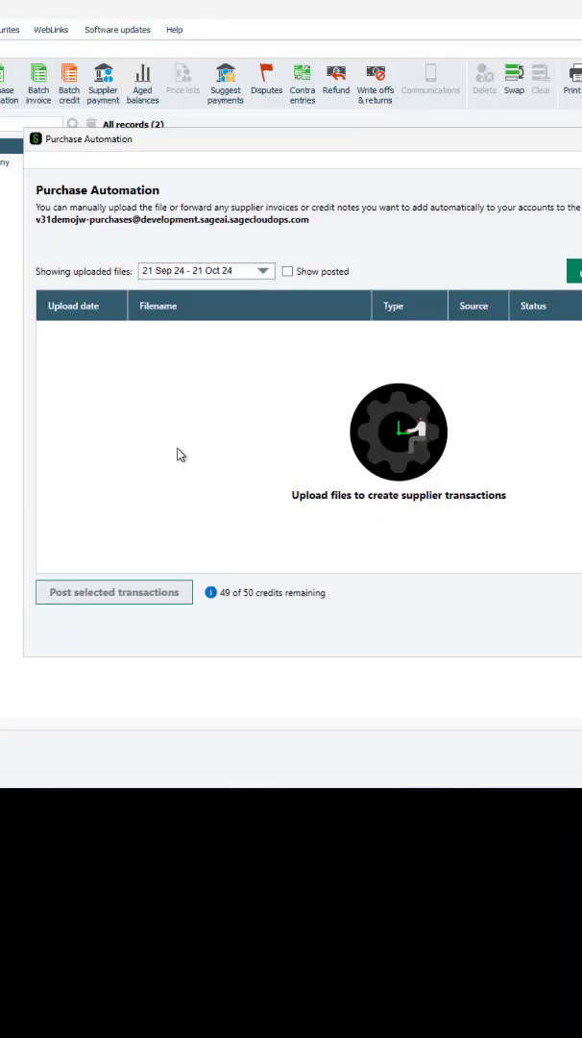
mouse_move(258, 511)
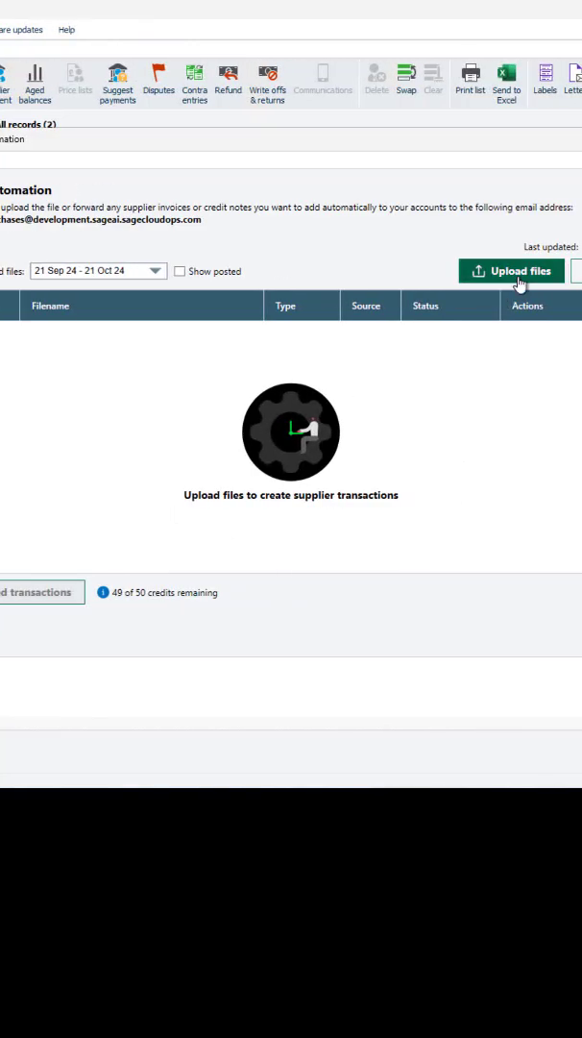
Step: Upload the three supplier invoice PDFs and refresh so five transactions show as needing review
click(511, 269)
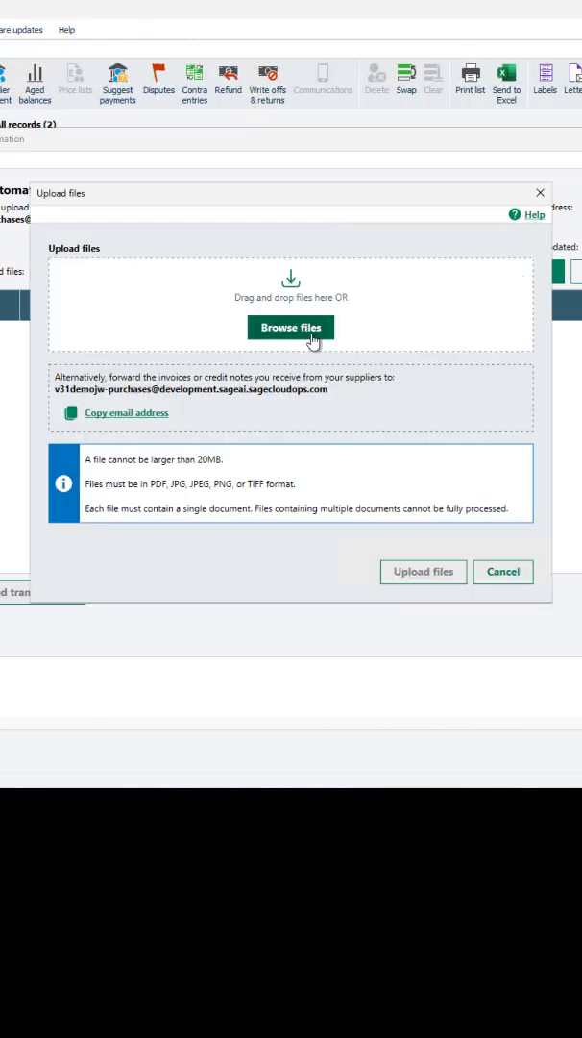
click(290, 326)
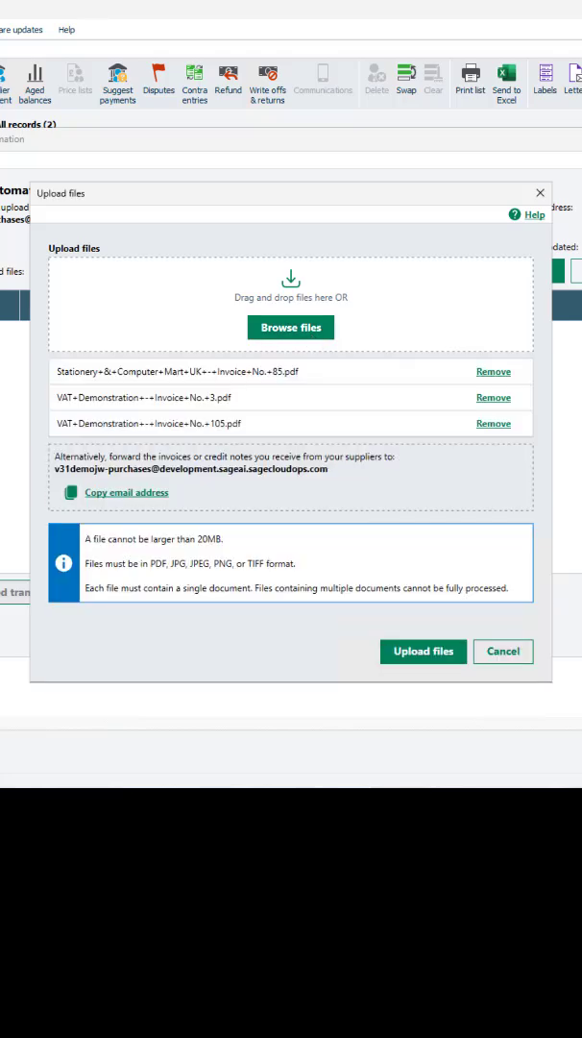
click(423, 651)
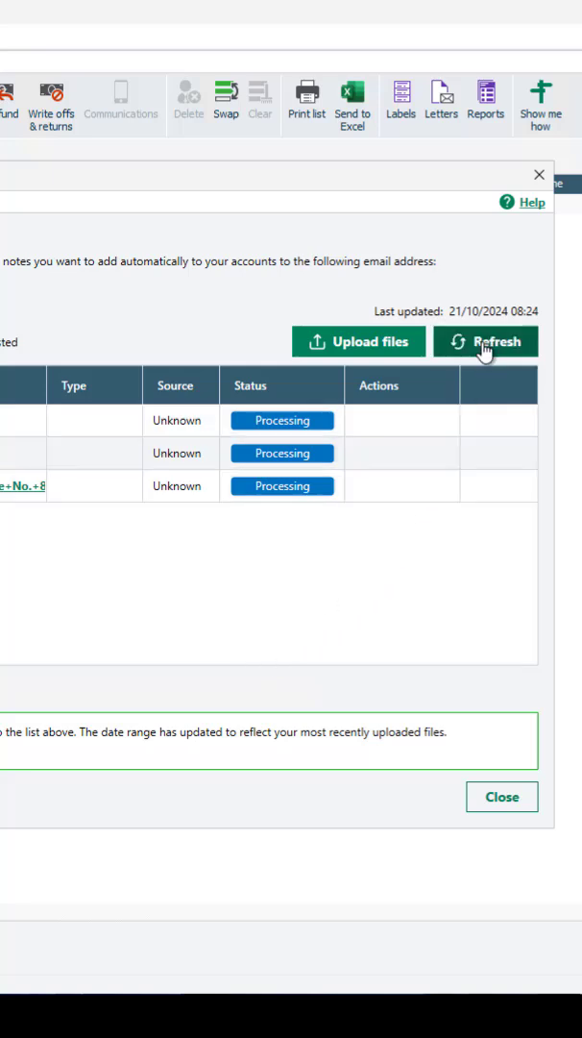
click(486, 340)
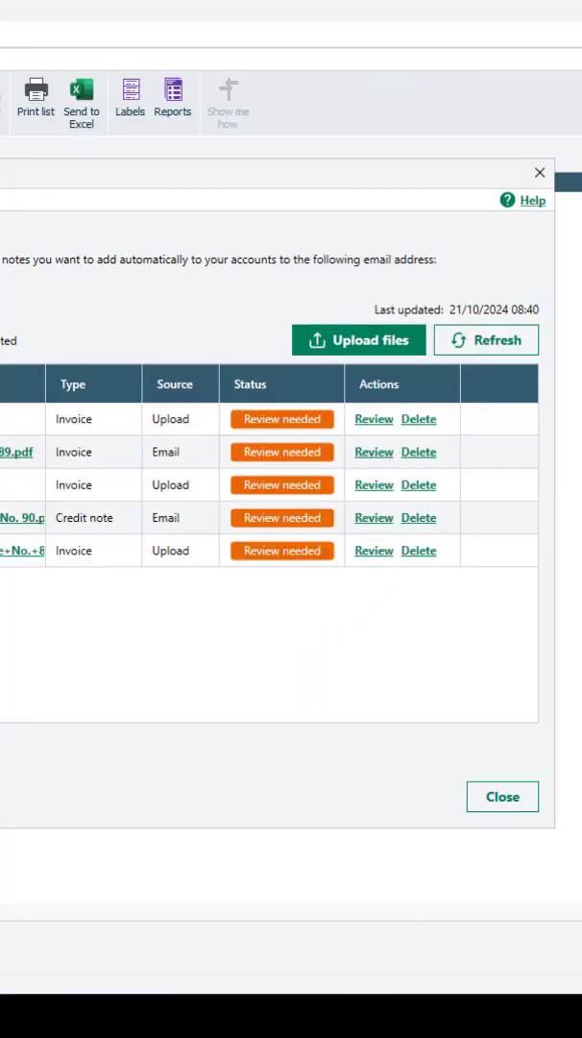
mouse_move(545, 396)
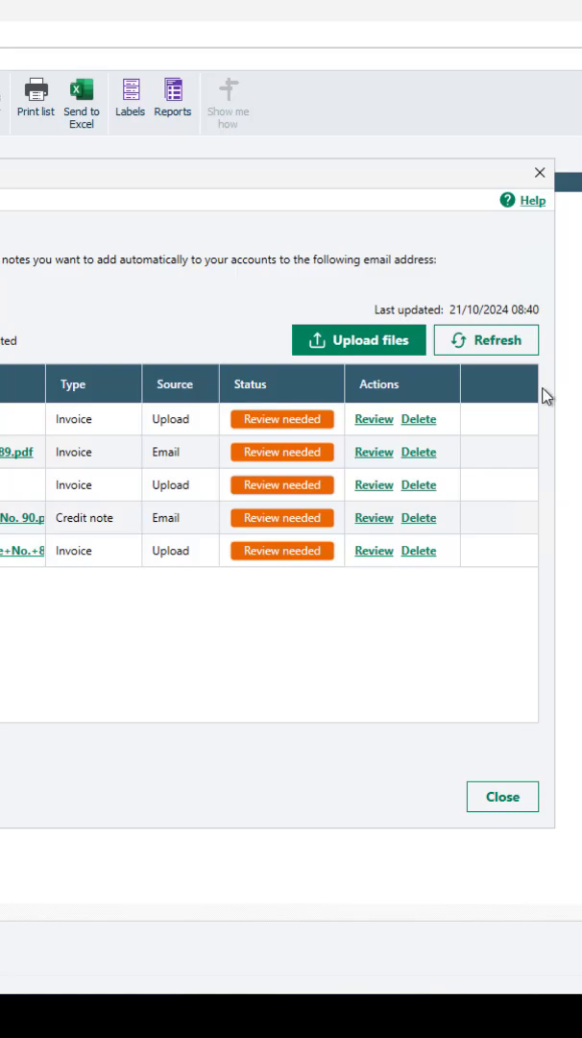
Step: Review Classic Wine Company invoice No. 89, check its line details and accept it as ready for posting
click(373, 418)
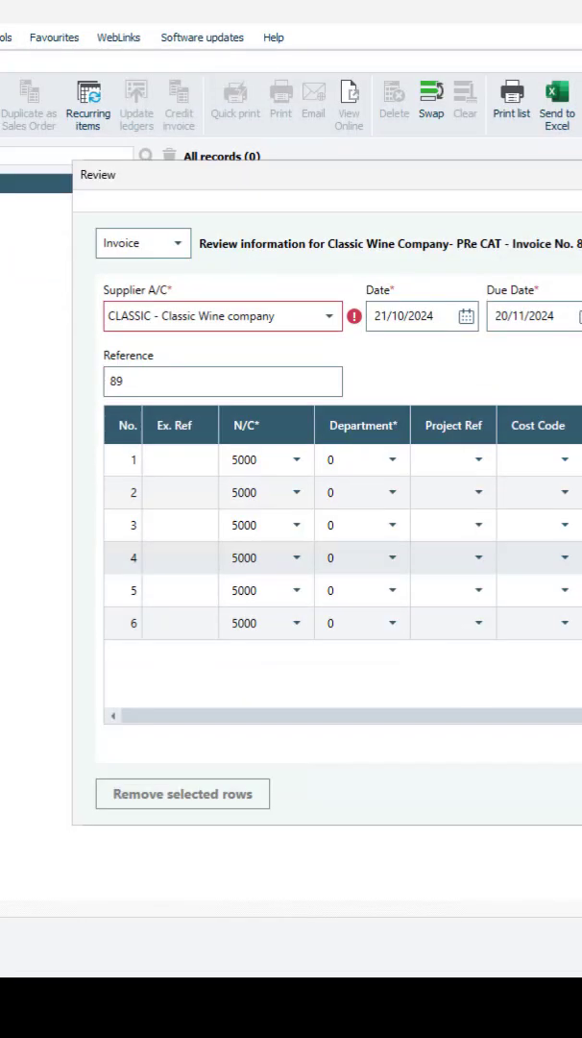
mouse_move(430, 580)
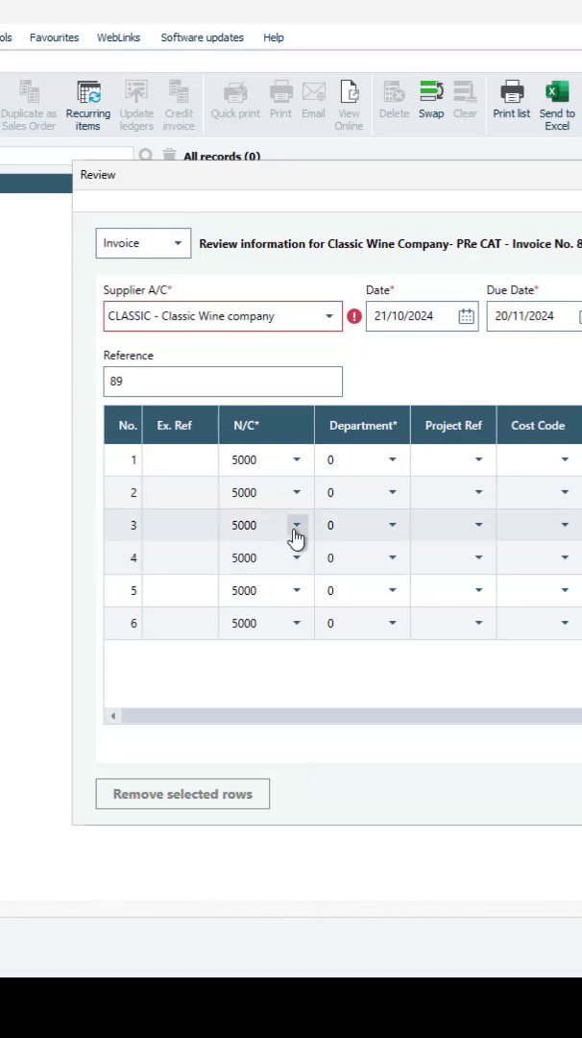
click(296, 524)
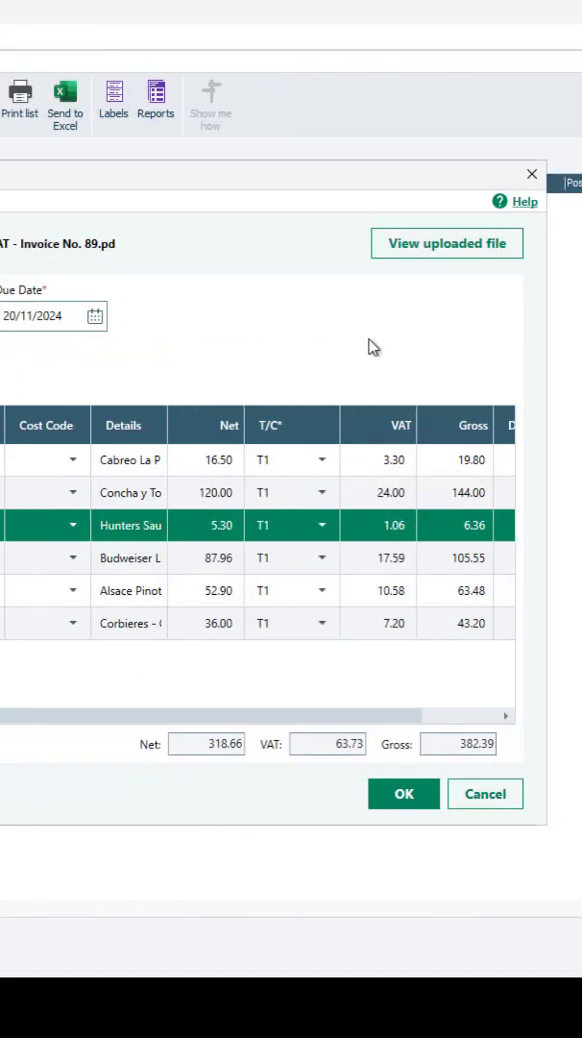
click(446, 242)
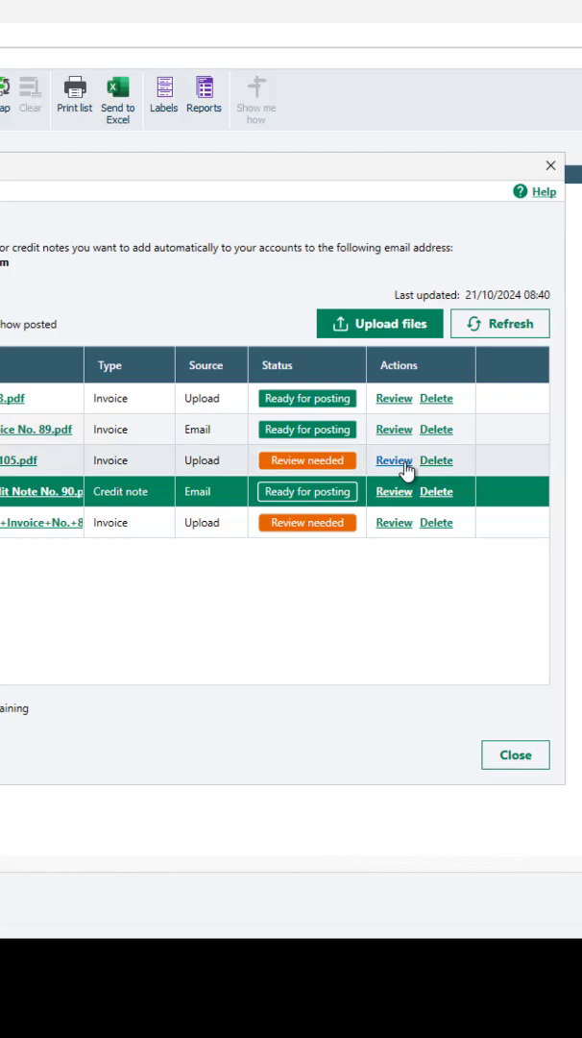
Step: Review VAT Demonstration invoice No. 105, applying the supplier's default codes
click(392, 461)
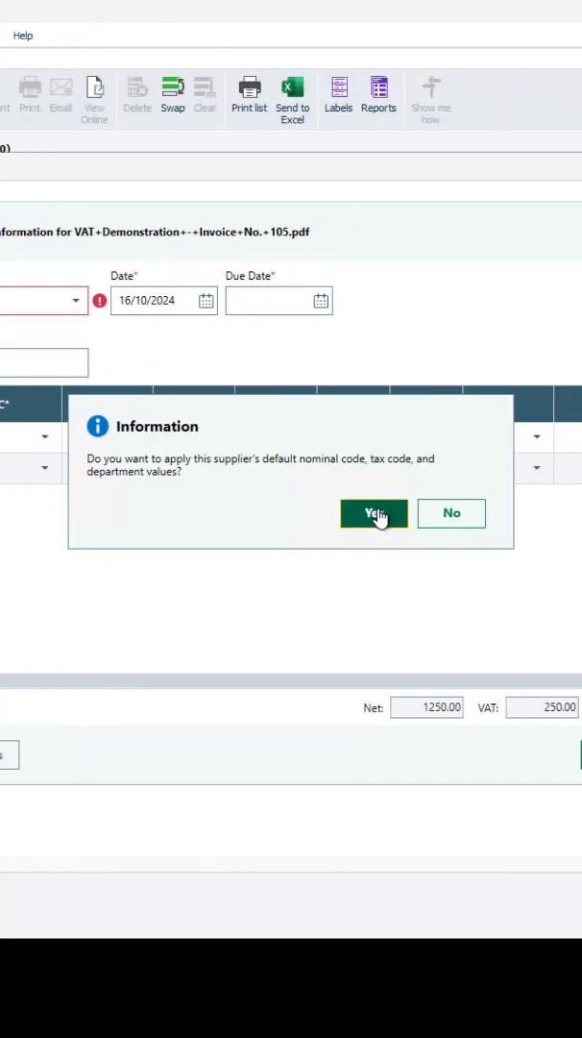
click(375, 511)
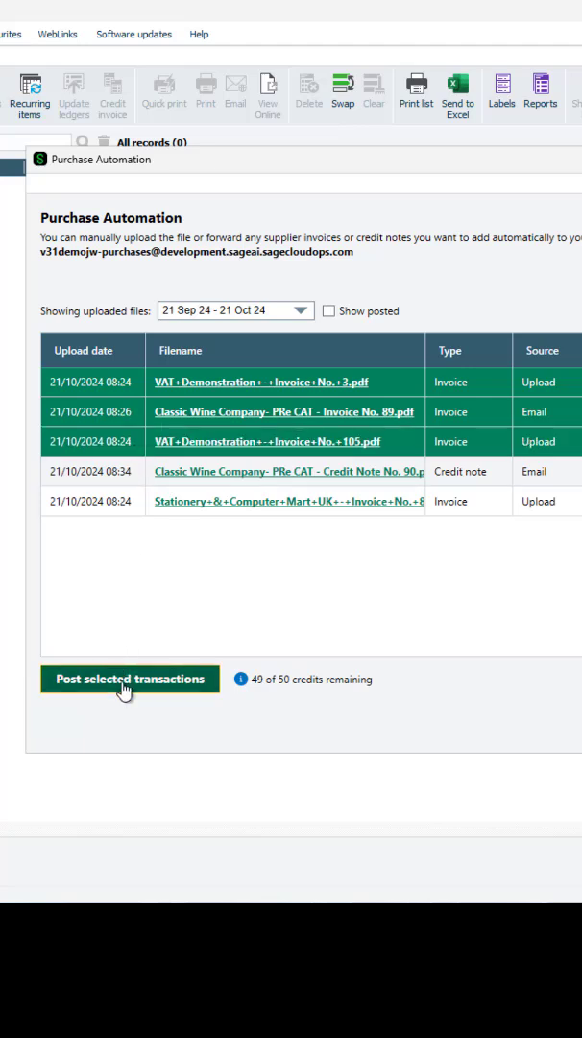
Step: Post the three selected invoices, then bring up Purchase Automation Settings from Connected services
click(131, 678)
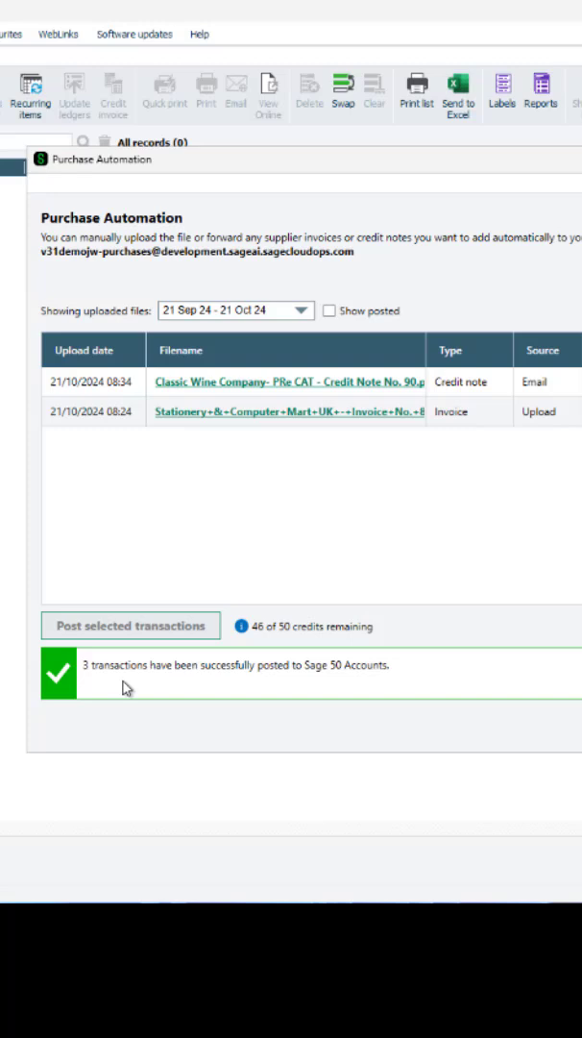
click(204, 35)
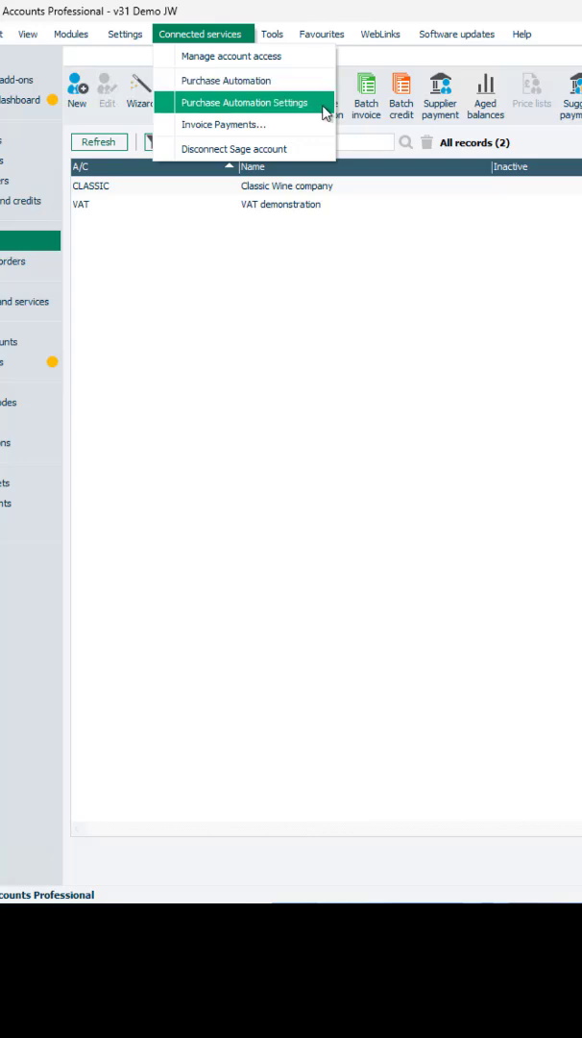
click(246, 102)
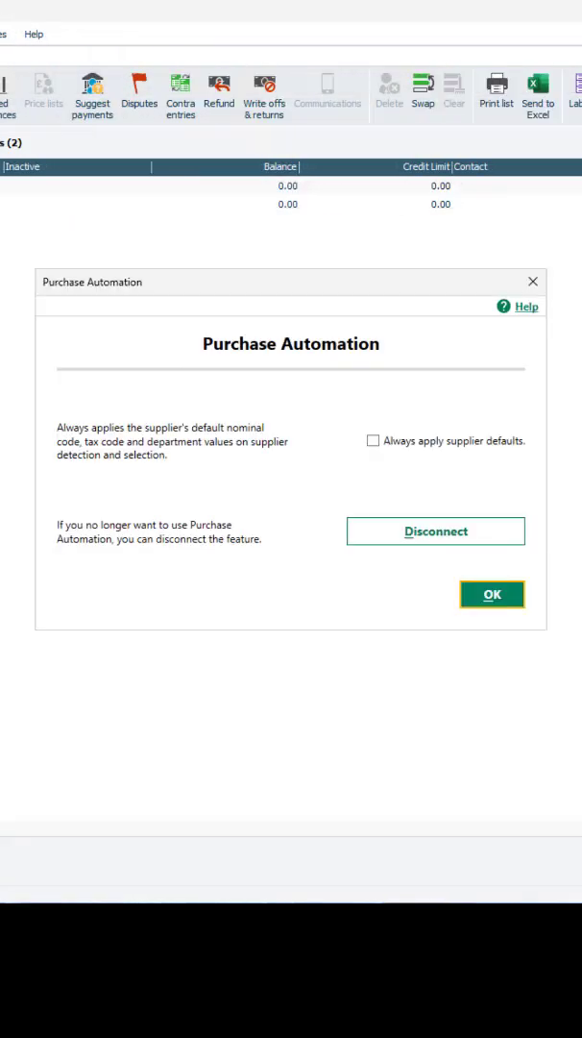